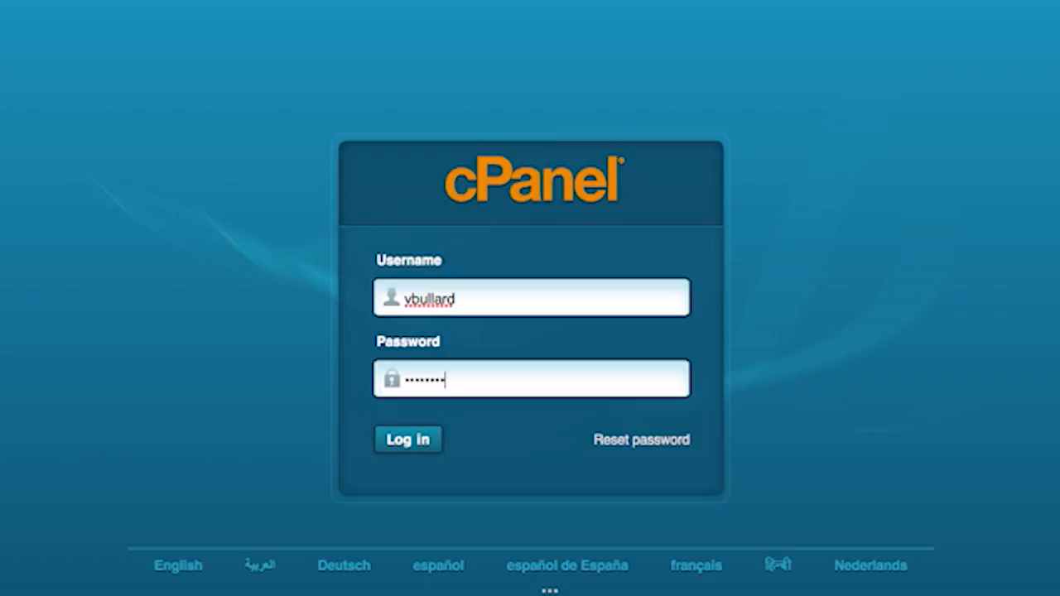
Step: Log in to the cPanel account so the HostGator dashboard with its tool sections appears
click(408, 439)
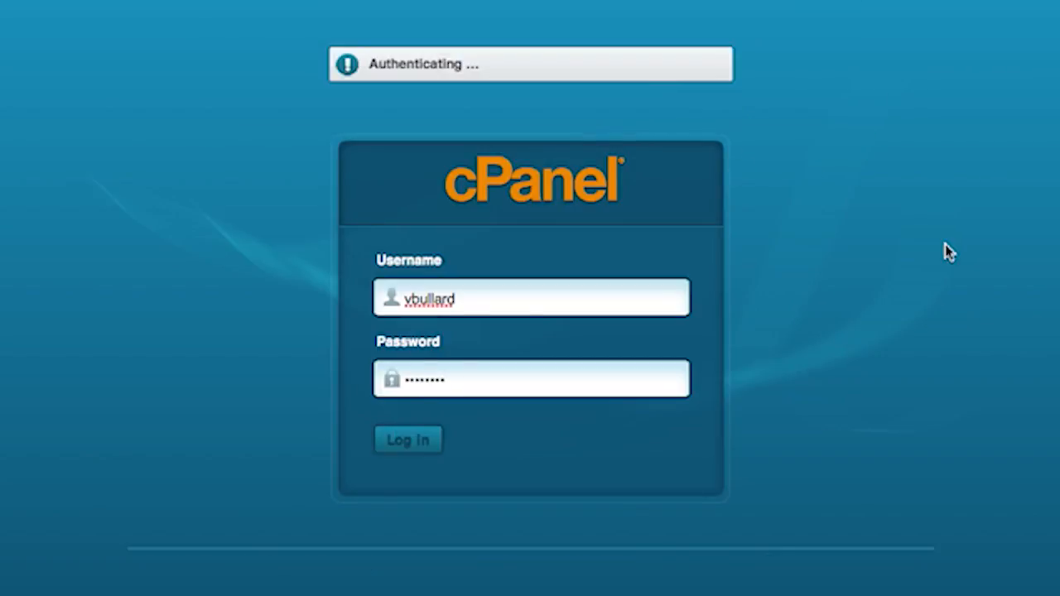
click(407, 439)
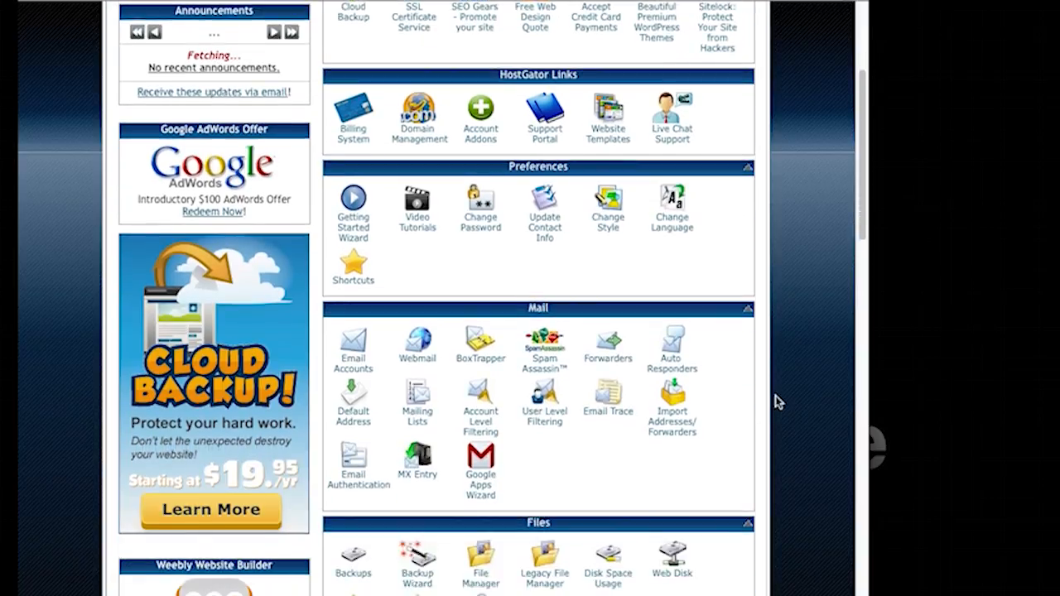
Step: Launch Fantastico De Luxe from the Software/Services section of the dashboard
scroll(down, 3)
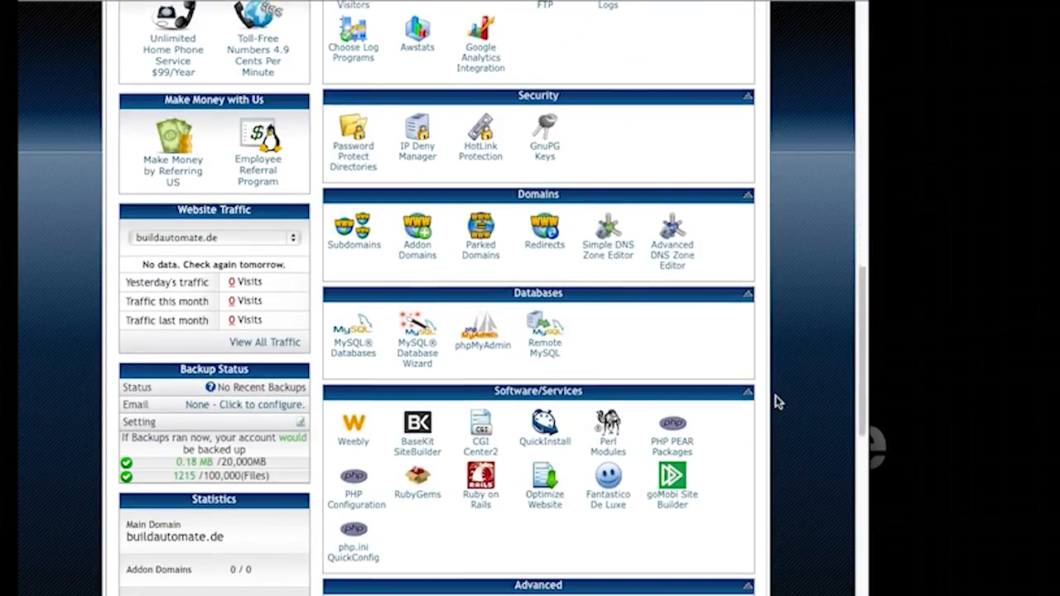
scroll(down, 3)
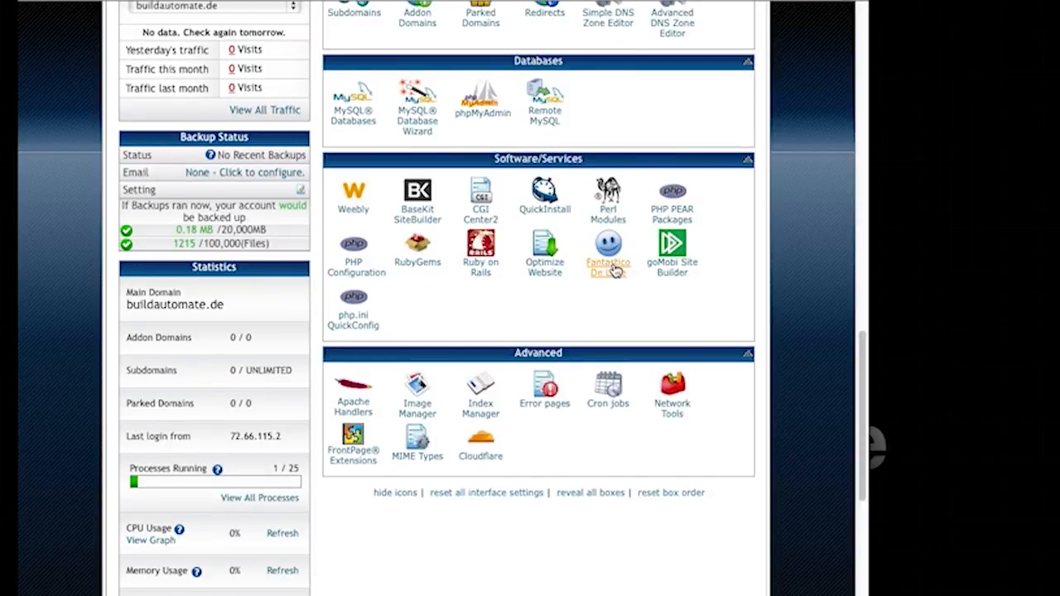
click(606, 248)
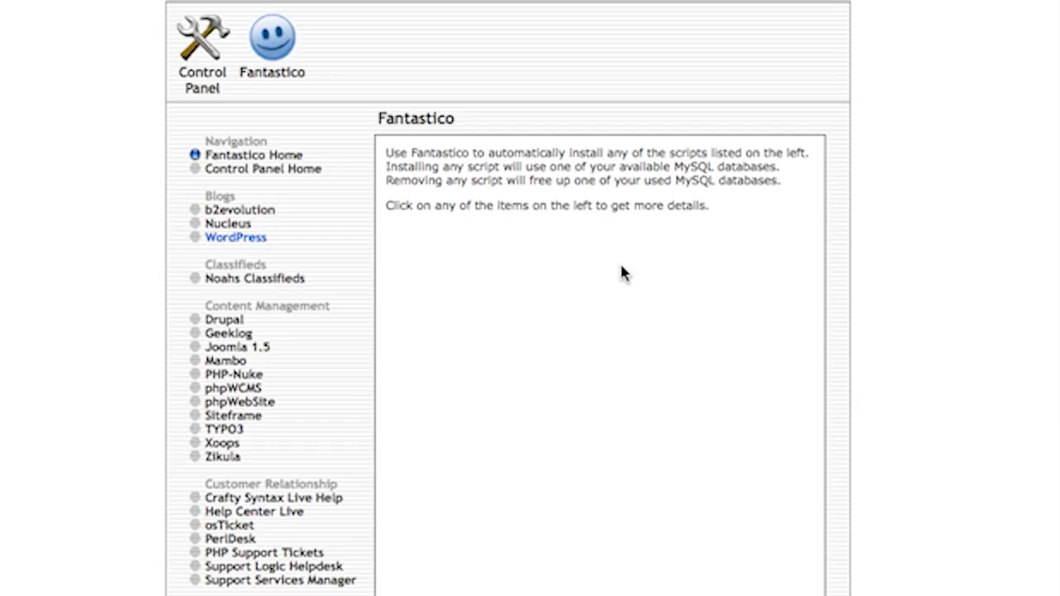
Step: Show the WordPress page under Blogs, listing the existing version 3.5 installation and its Visit site link
click(235, 237)
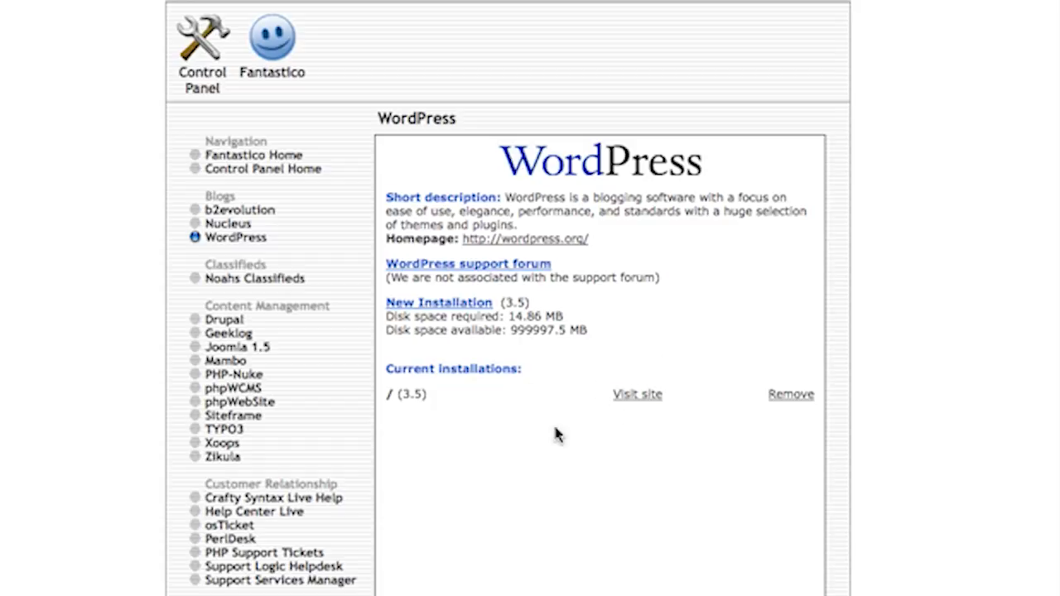
mouse_move(477, 366)
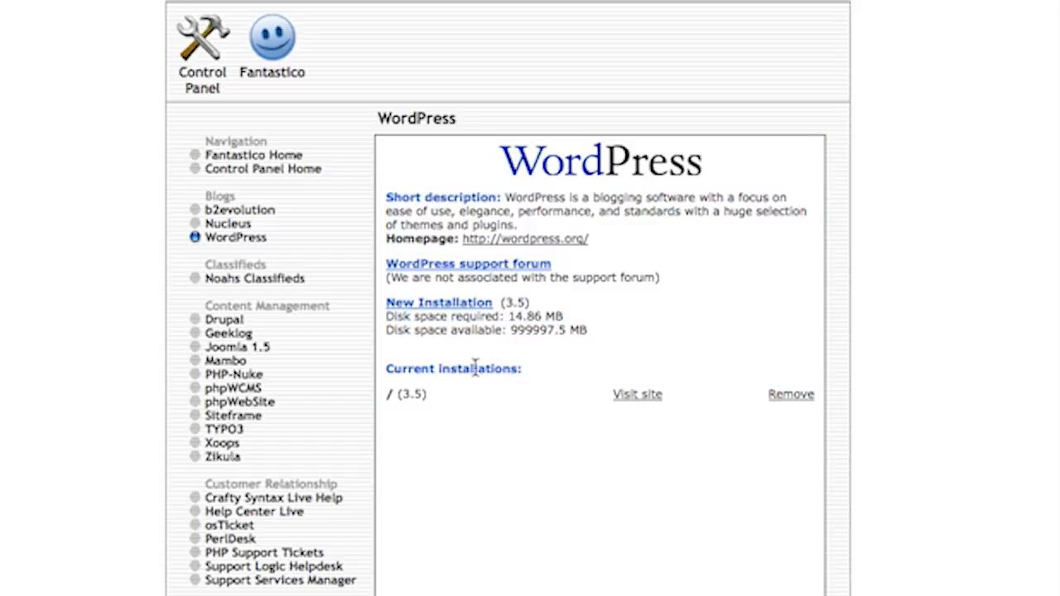
mouse_move(646, 399)
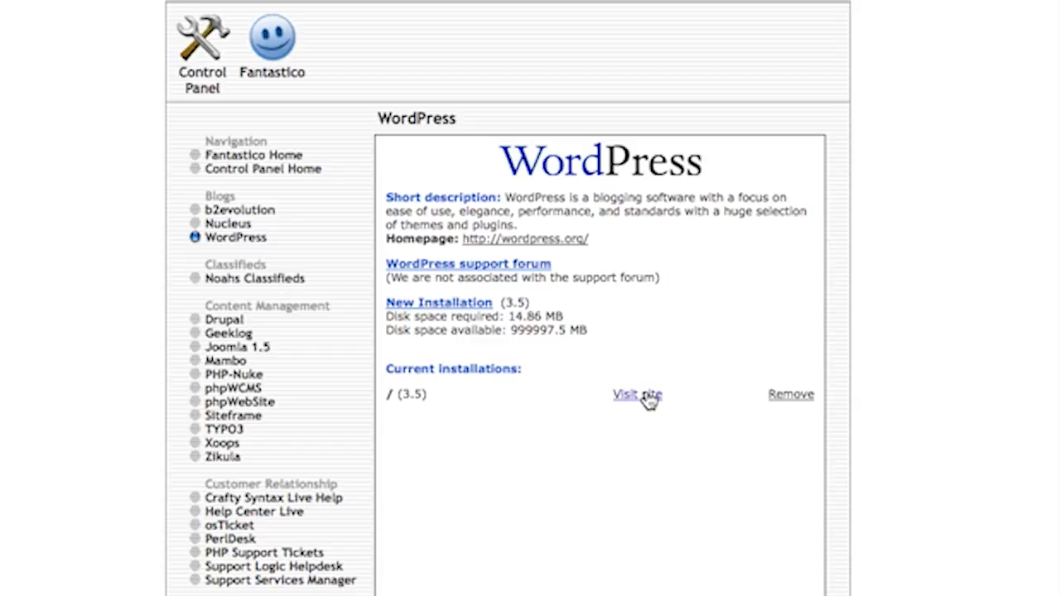
mouse_move(620, 349)
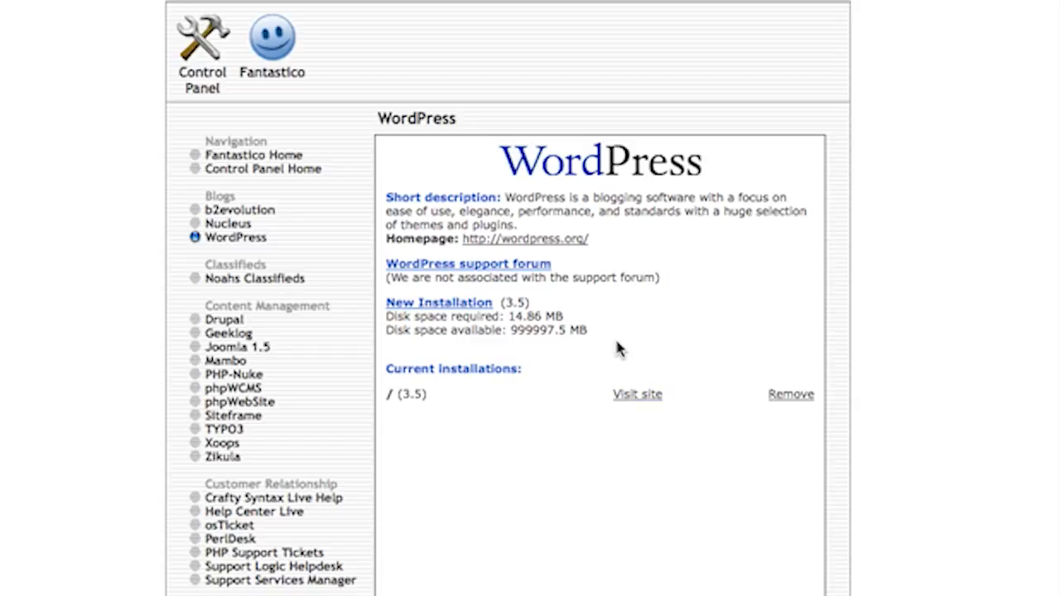